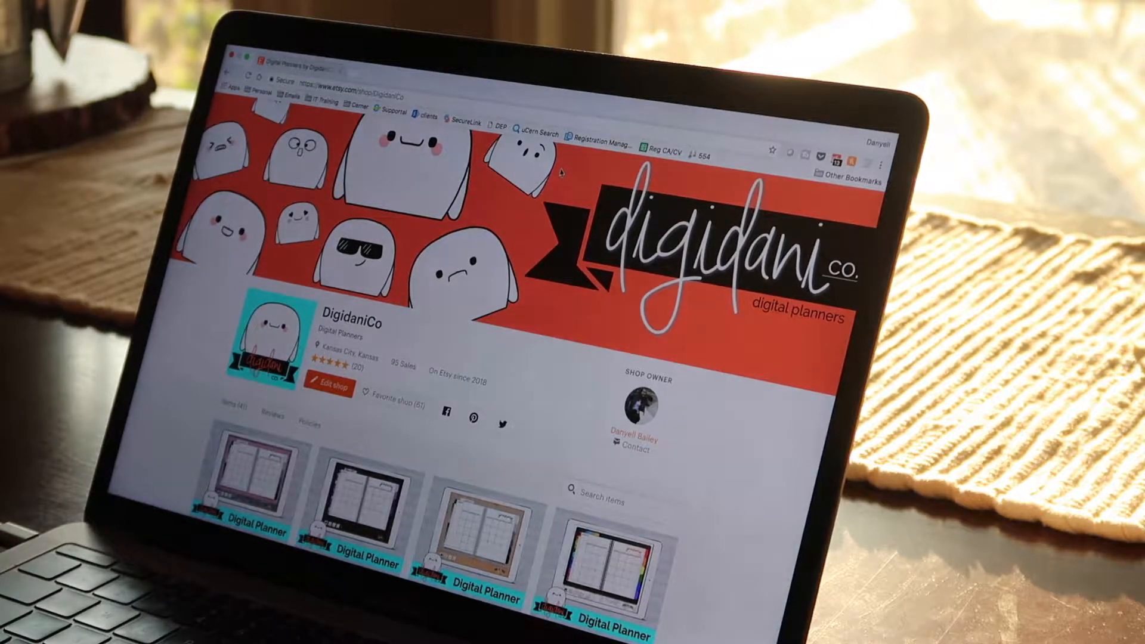
Reach Purchases and reviews from the account avatar menu on the shop page.
scroll(up, 3)
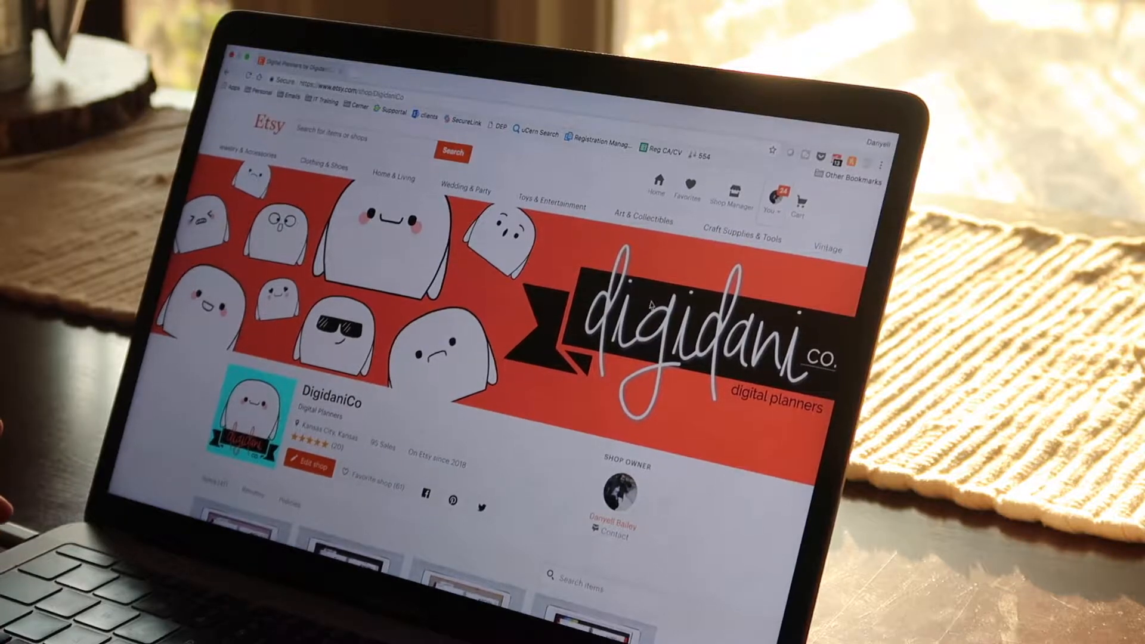
click(951, 99)
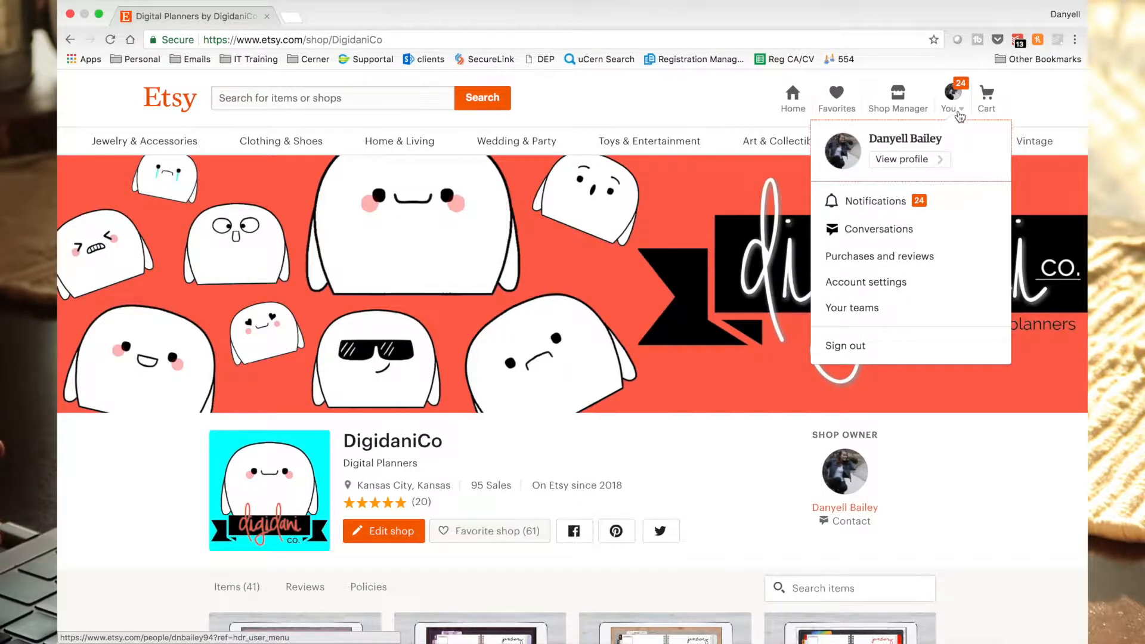
mouse_move(923, 151)
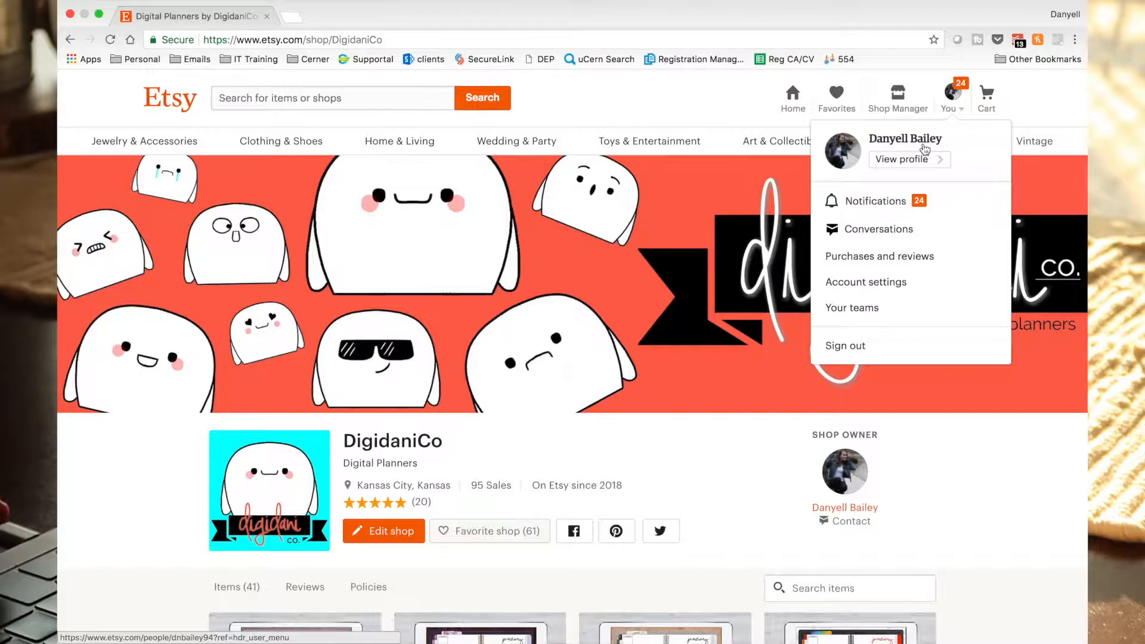
mouse_move(880, 229)
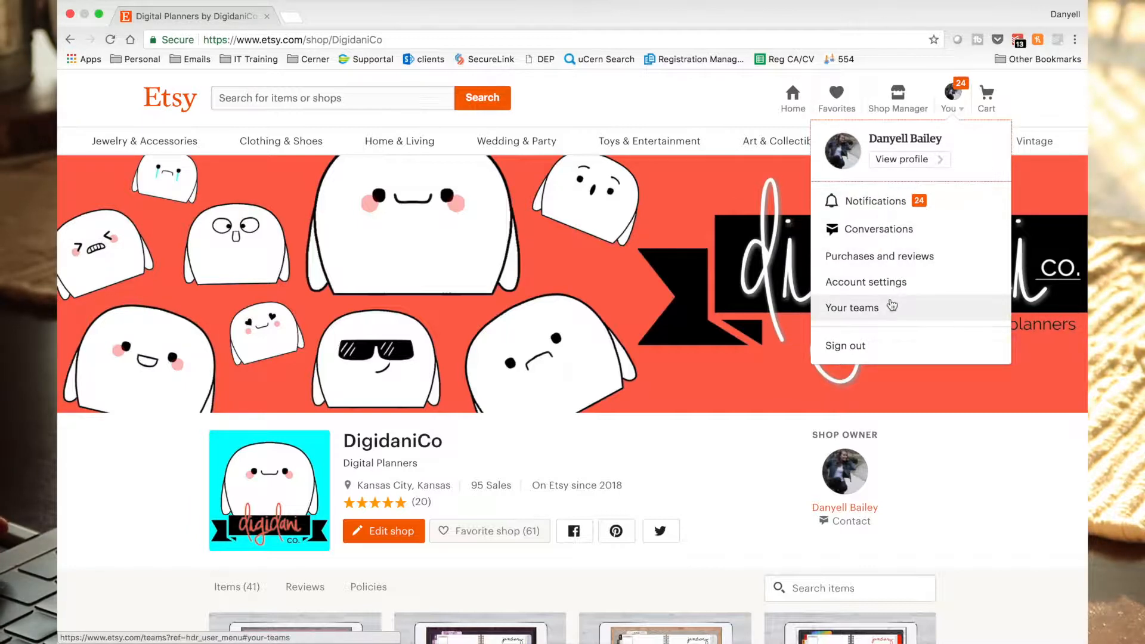
mouse_move(879, 256)
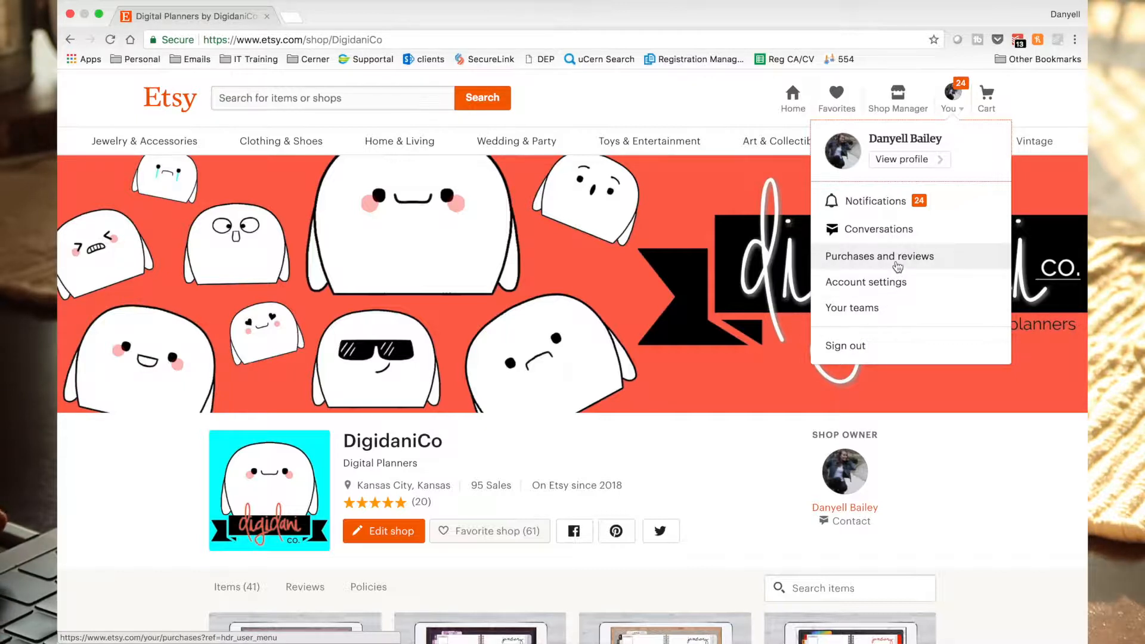
click(880, 255)
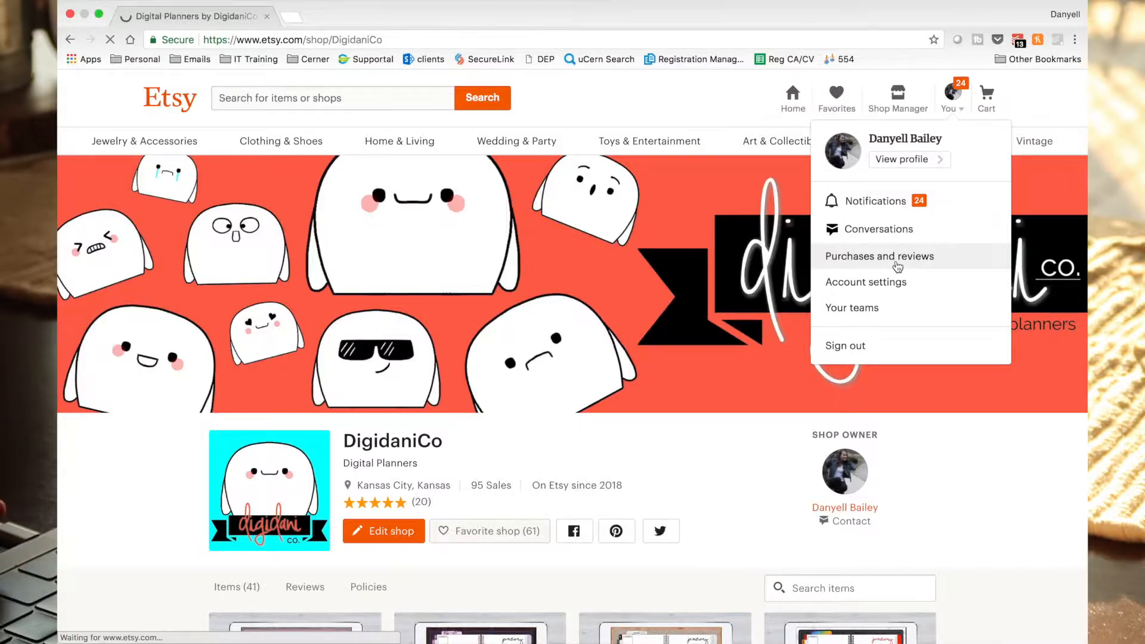
Show the downloadable files for the planningchoco sticker order.
click(880, 257)
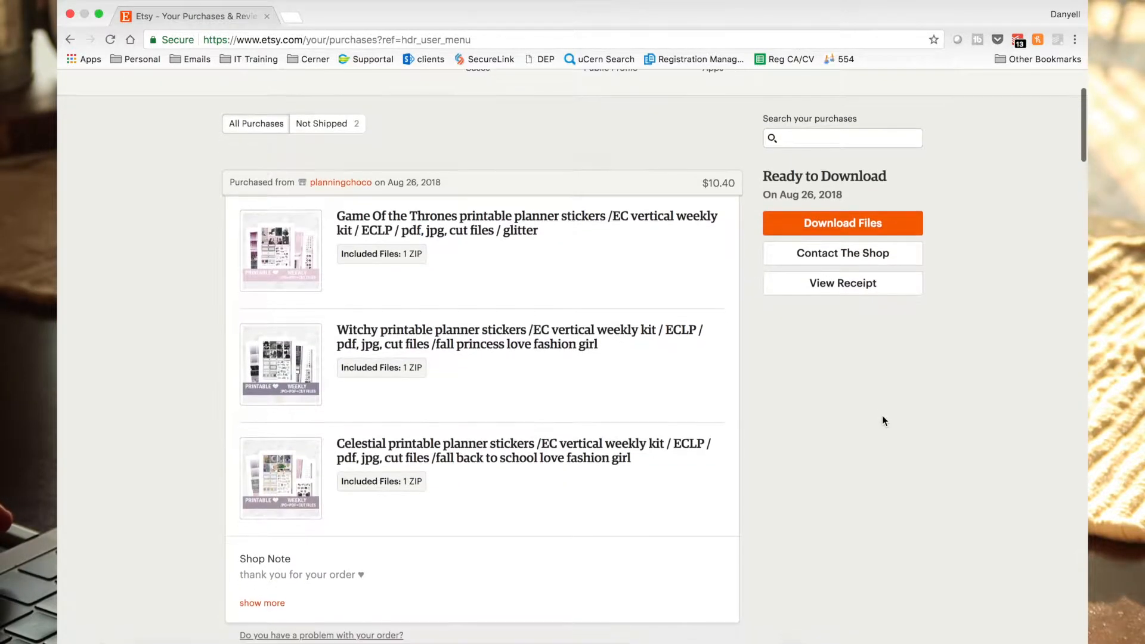
scroll(up, 3)
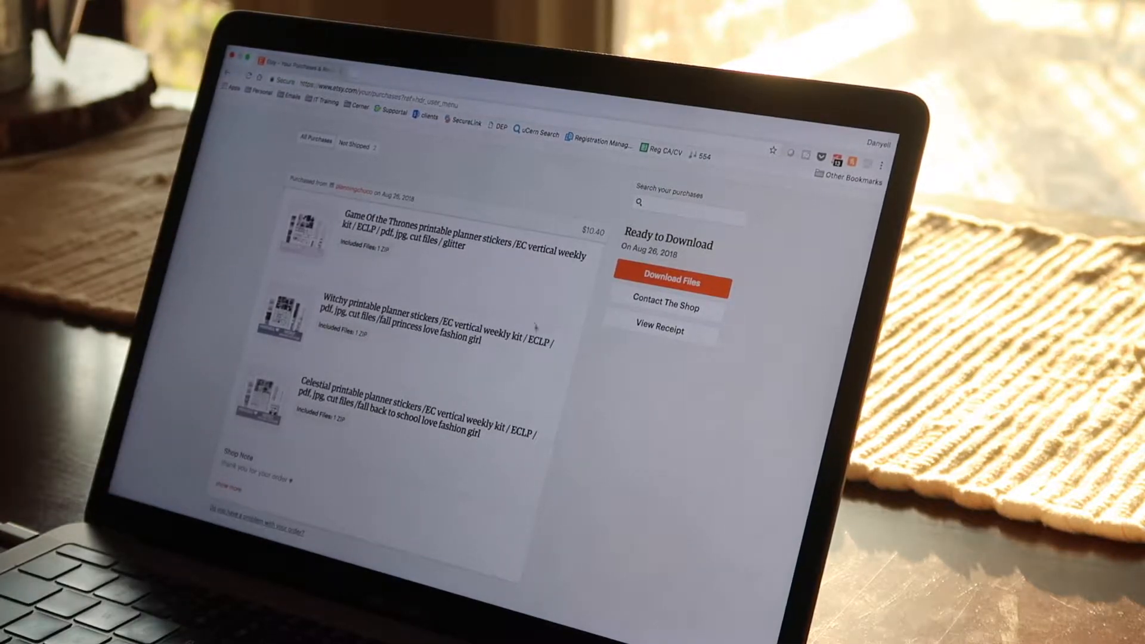
mouse_move(471, 285)
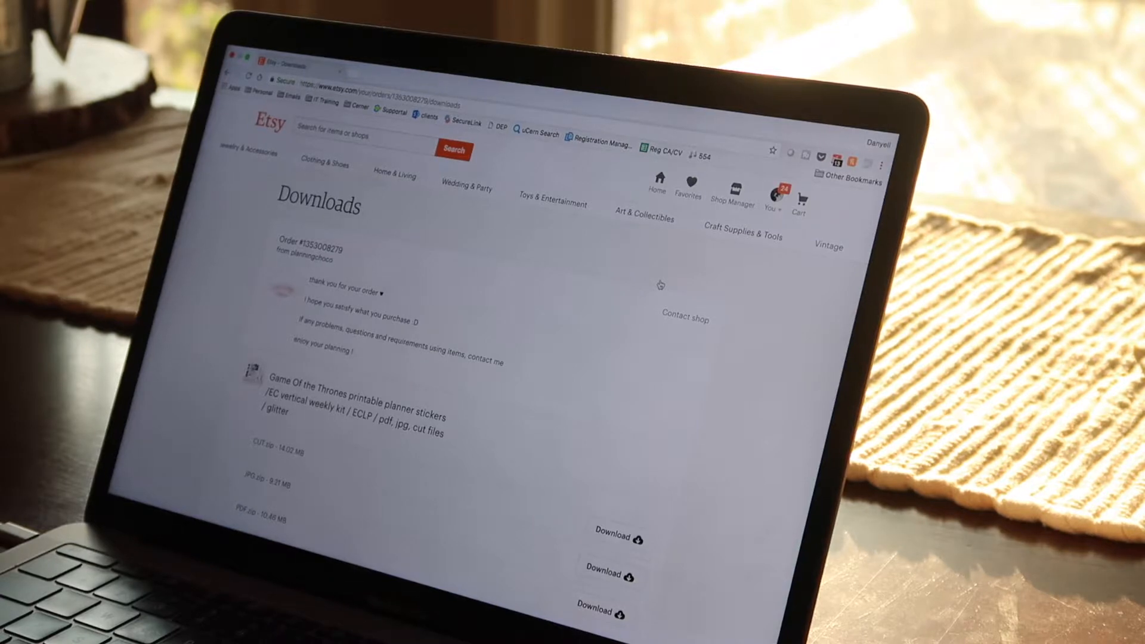
Download JPG.zip for the Game Of the Thrones sticker kit from the order's downloads list.
scroll(down, 3)
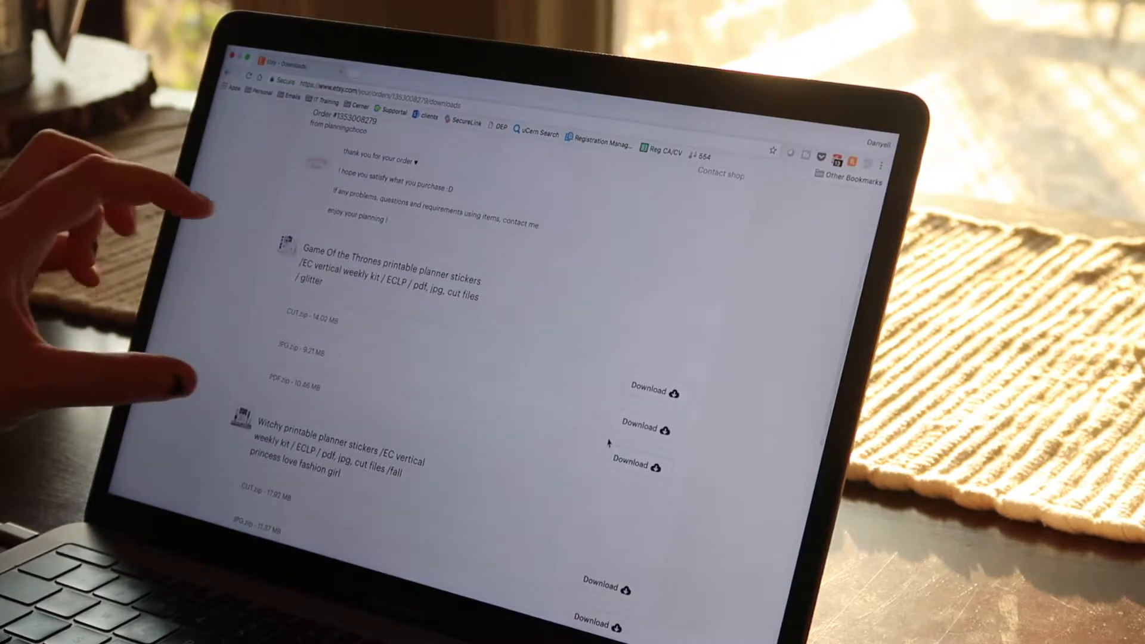
scroll(down, 3)
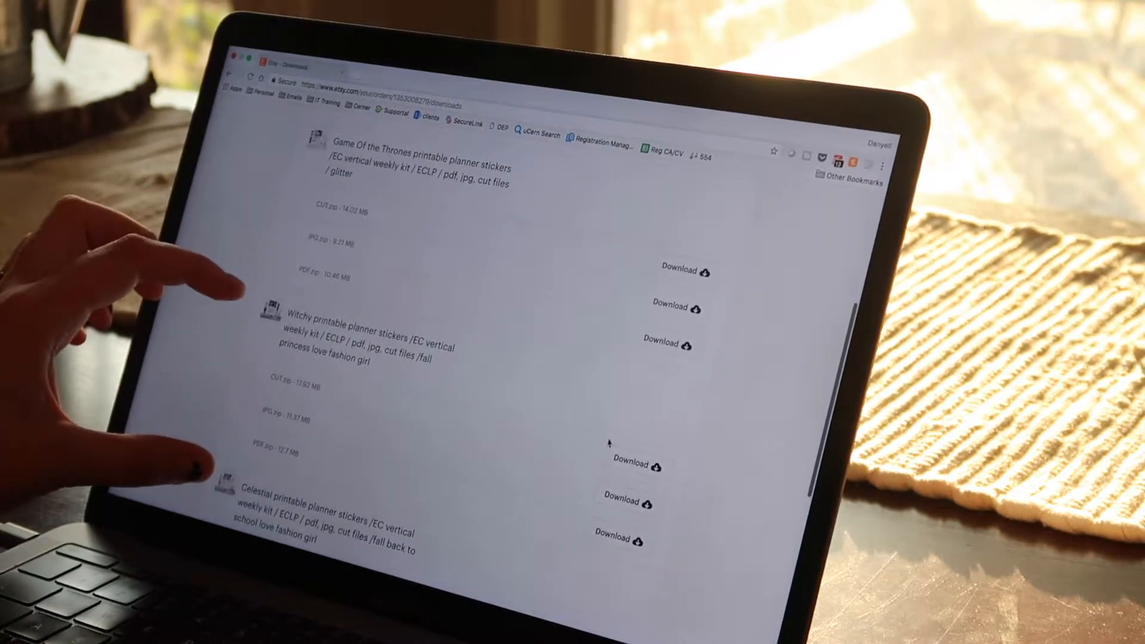
scroll(down, 3)
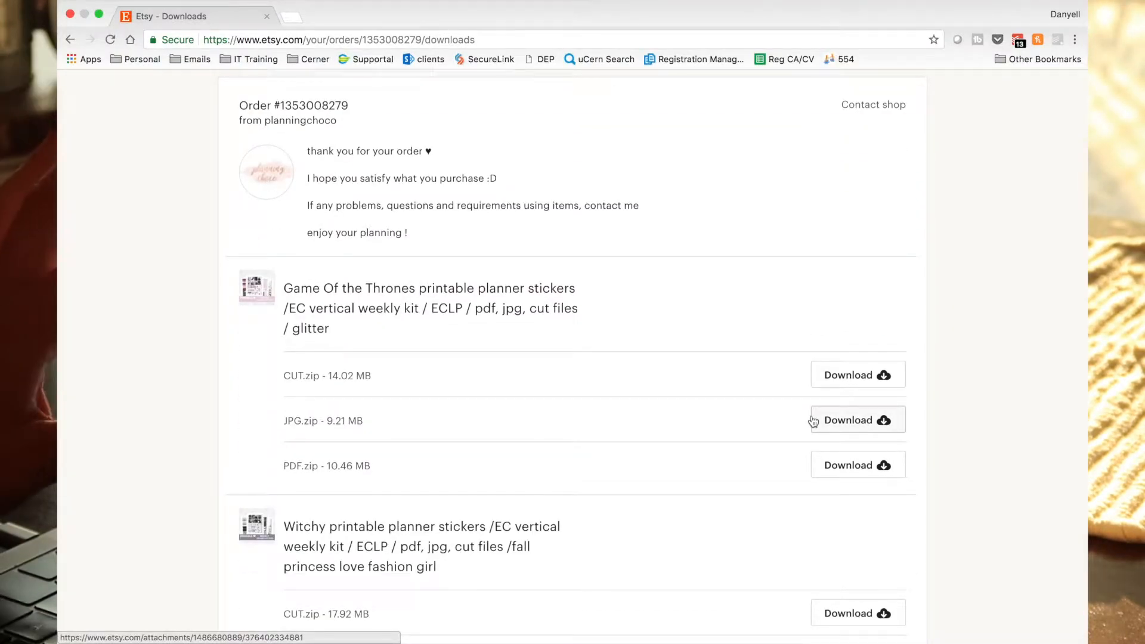
mouse_move(767, 405)
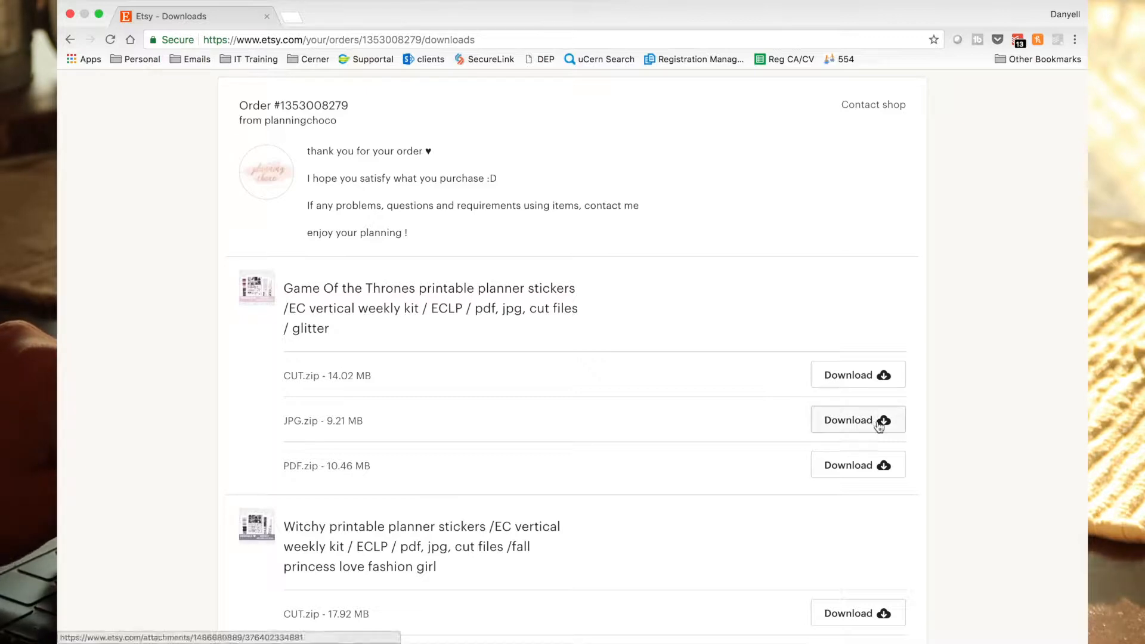
click(858, 420)
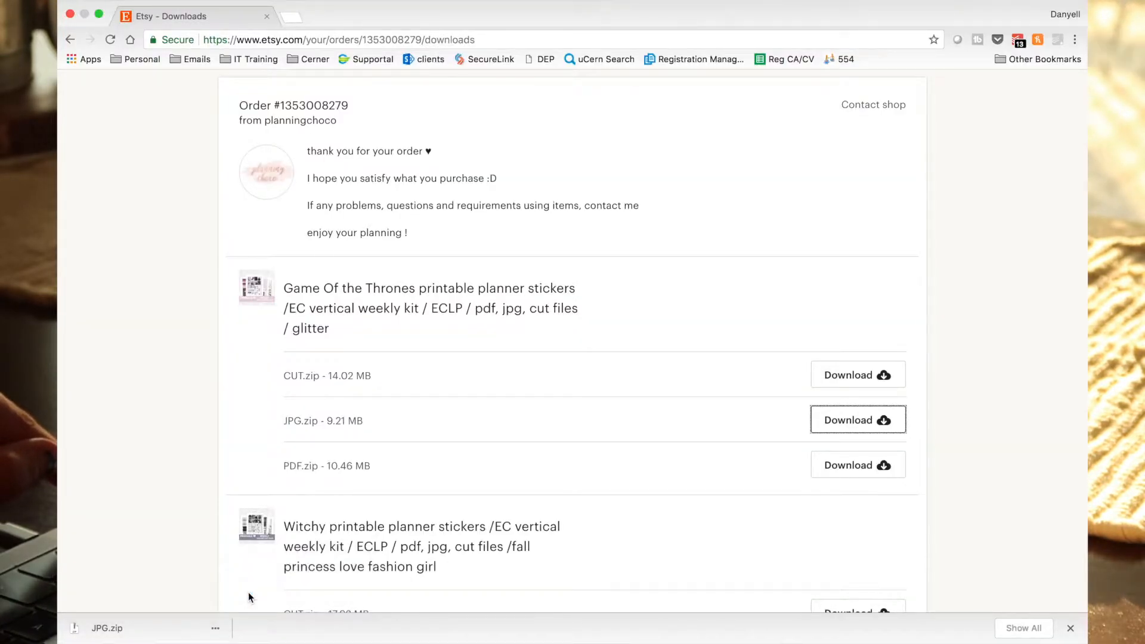
Reveal the 9.7 MB JPG.zip in Downloads and extract it to a JPG folder.
click(106, 629)
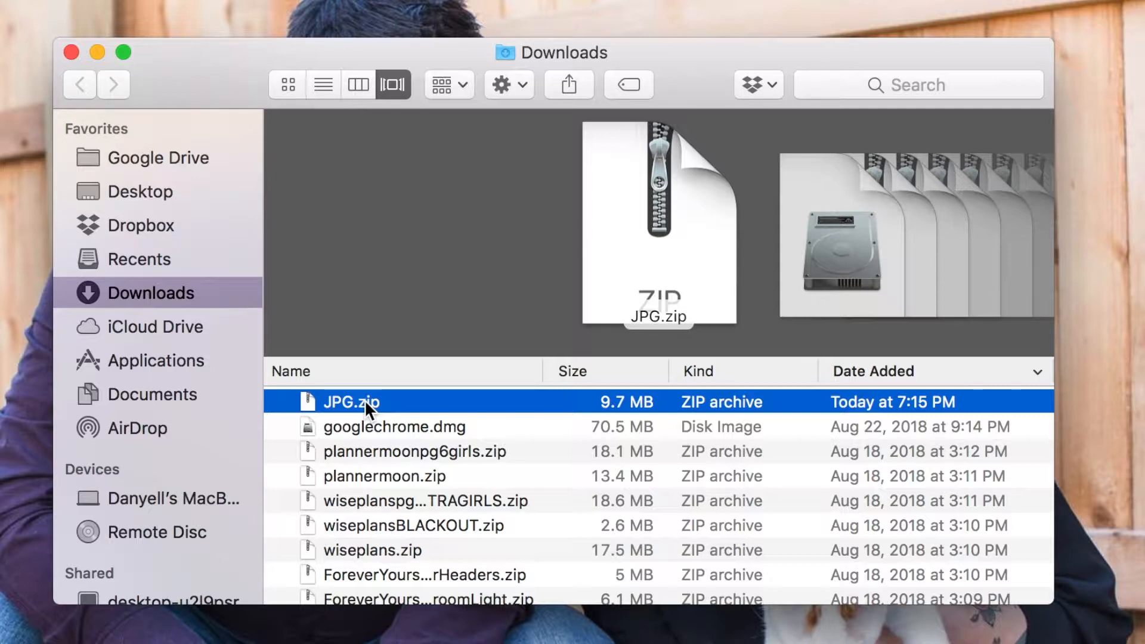
mouse_move(411, 417)
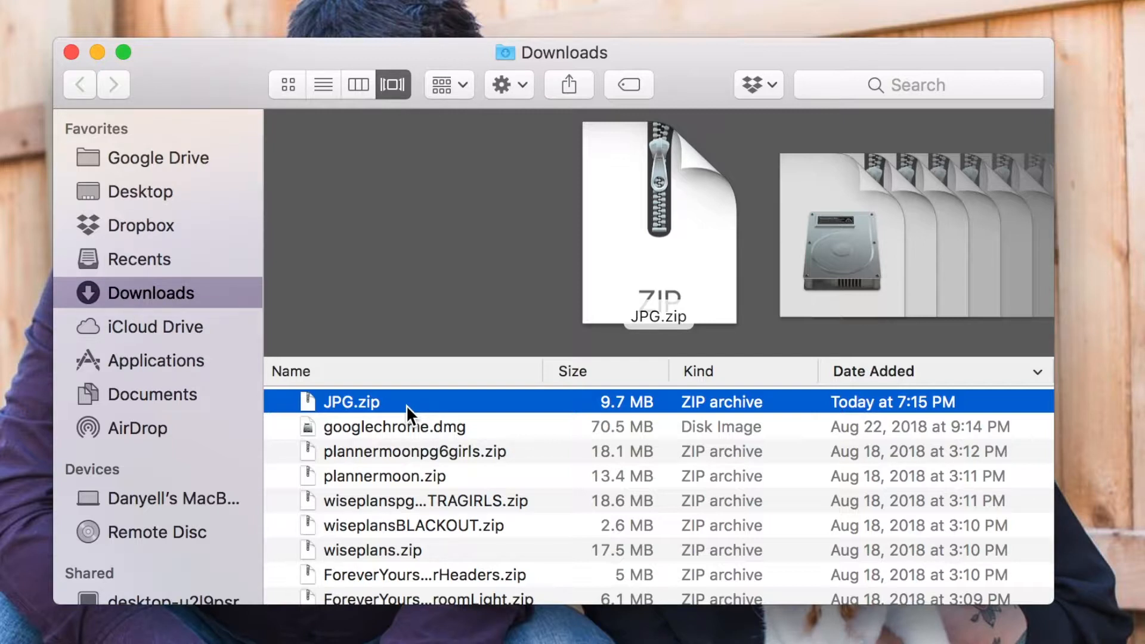
right_click(351, 402)
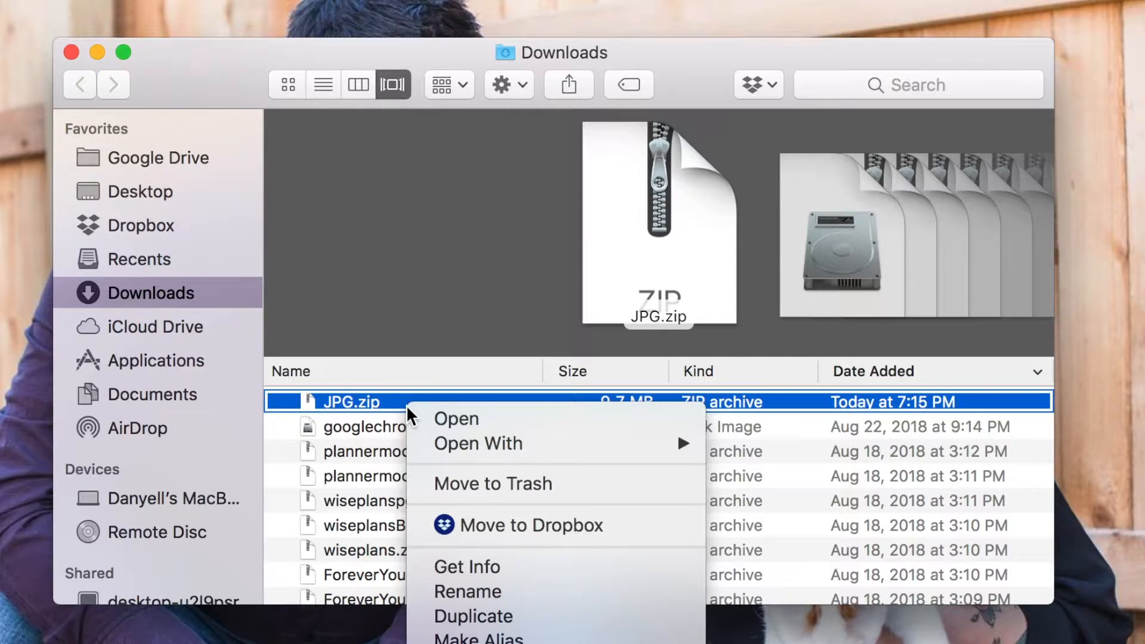
mouse_move(404, 414)
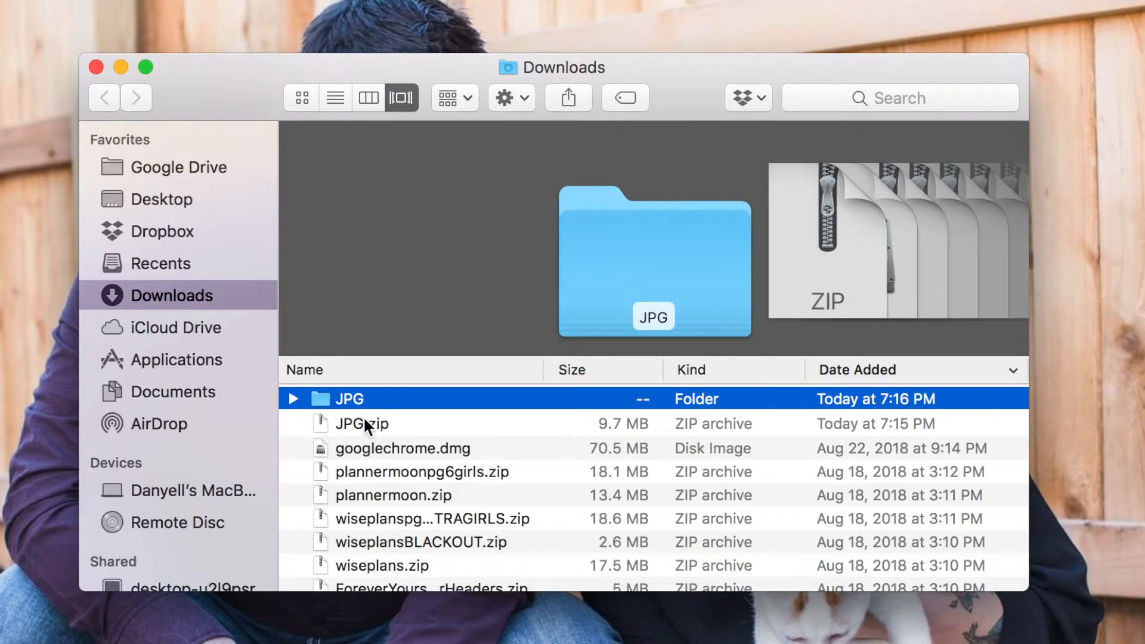
mouse_move(344, 405)
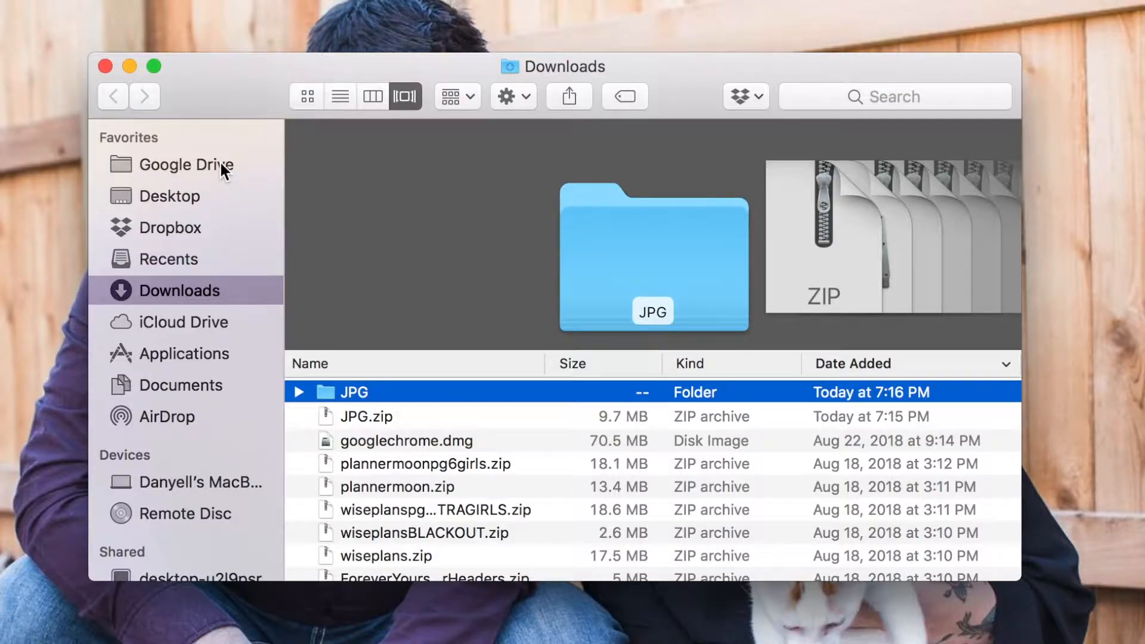
Show Google Drive's planner stuff folder in a second Finder window beside Downloads.
right_click(195, 165)
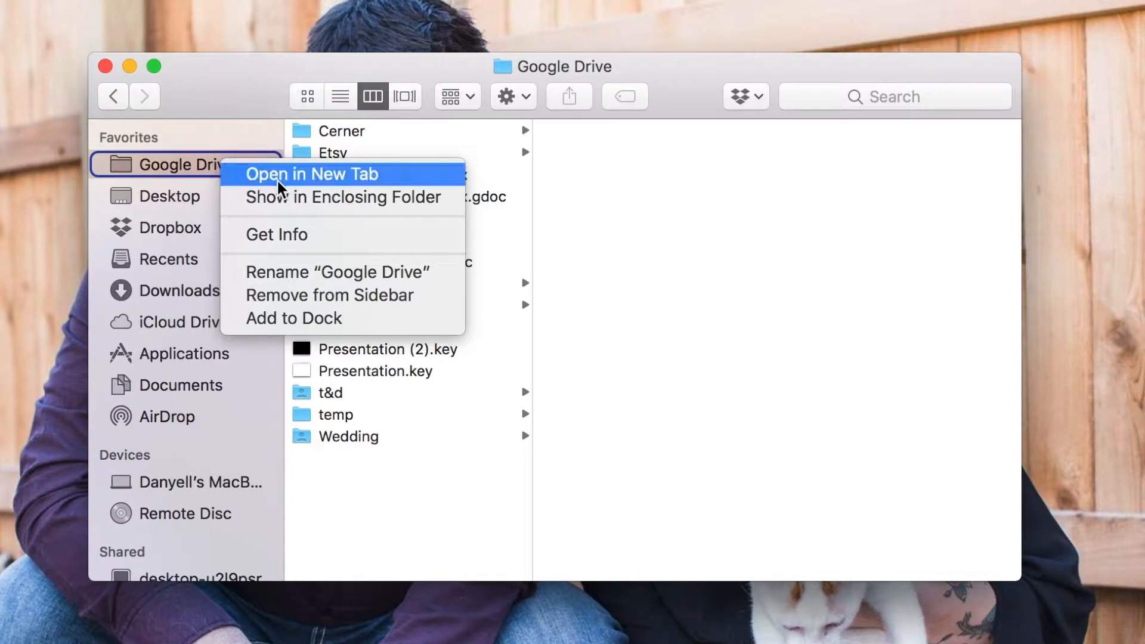
click(311, 174)
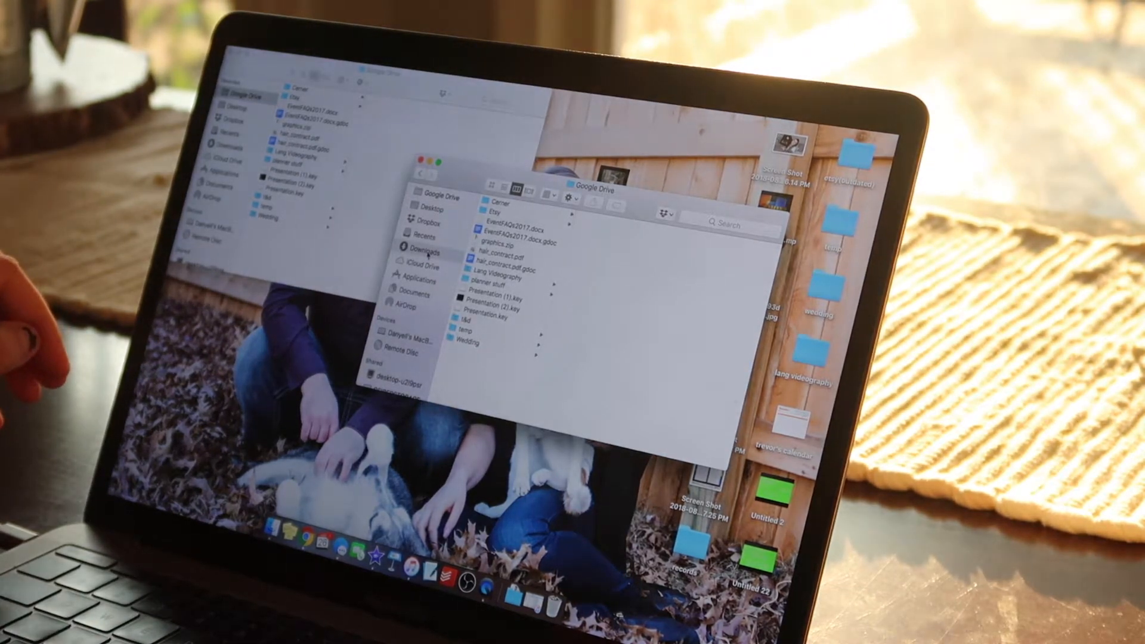
click(424, 247)
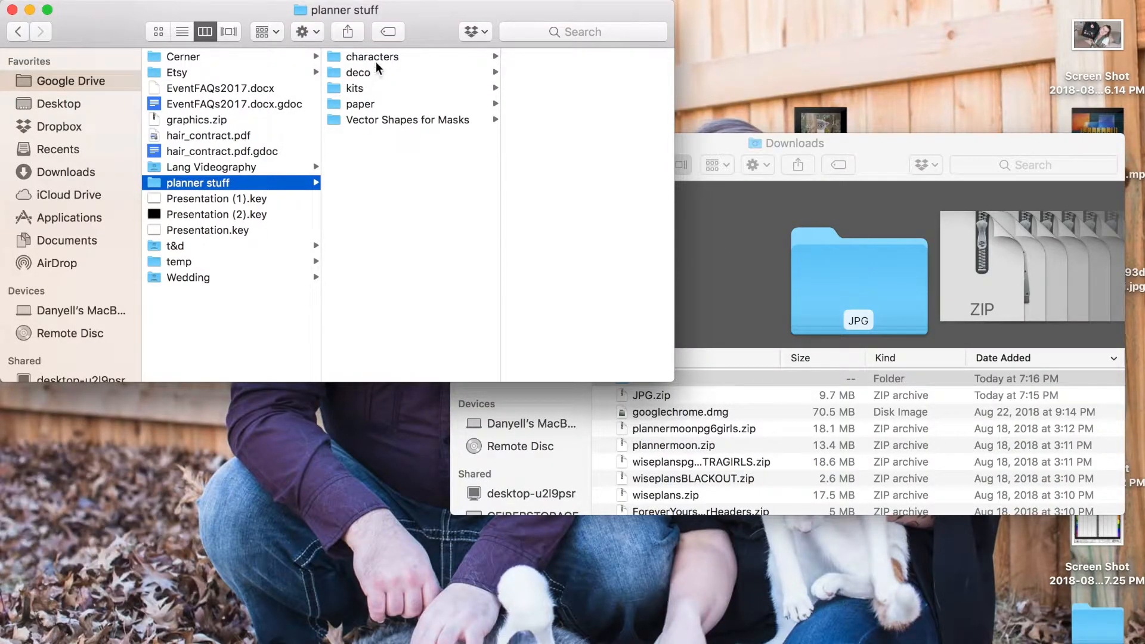
Create planning choco / game of thrones in kits, move the JPG folder in, and preview 4.jpg.
click(356, 87)
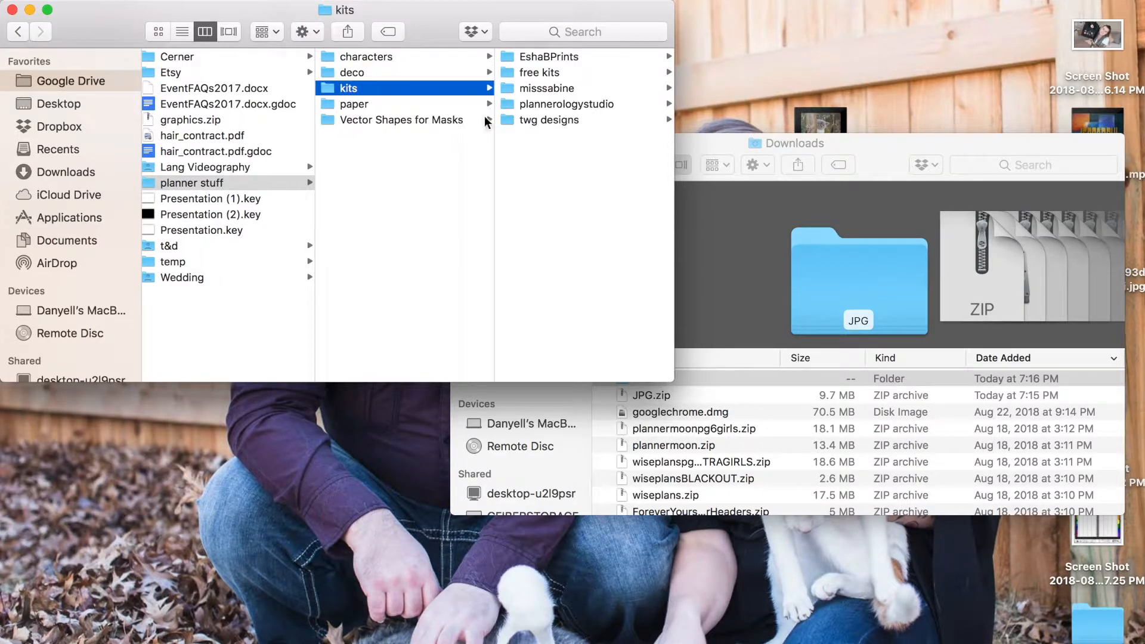
mouse_move(540, 183)
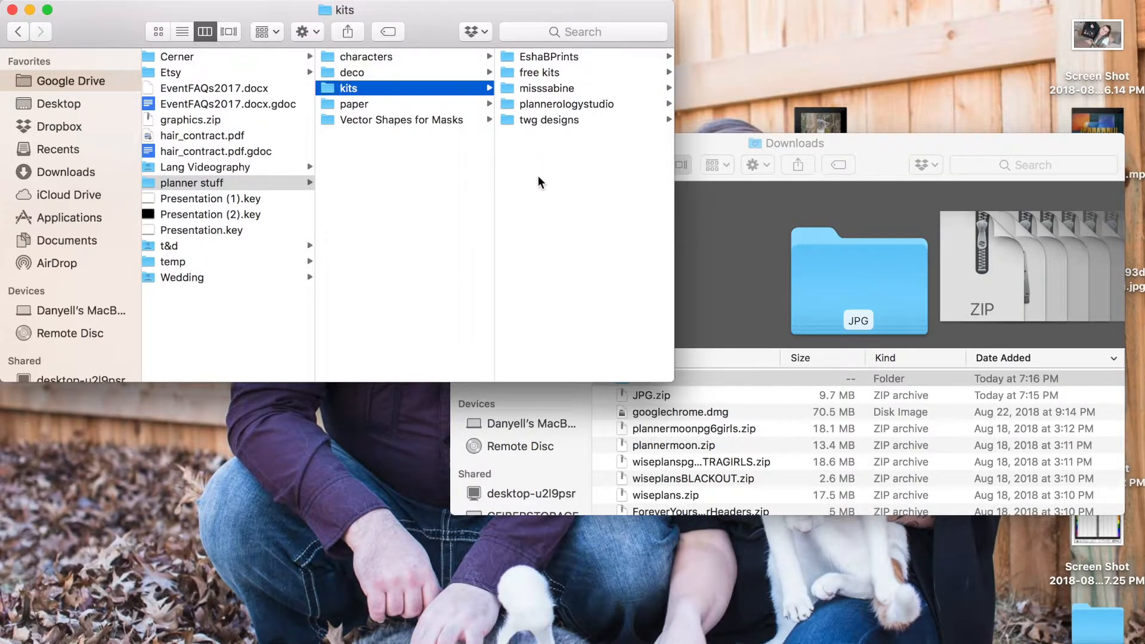
text(planning choco)
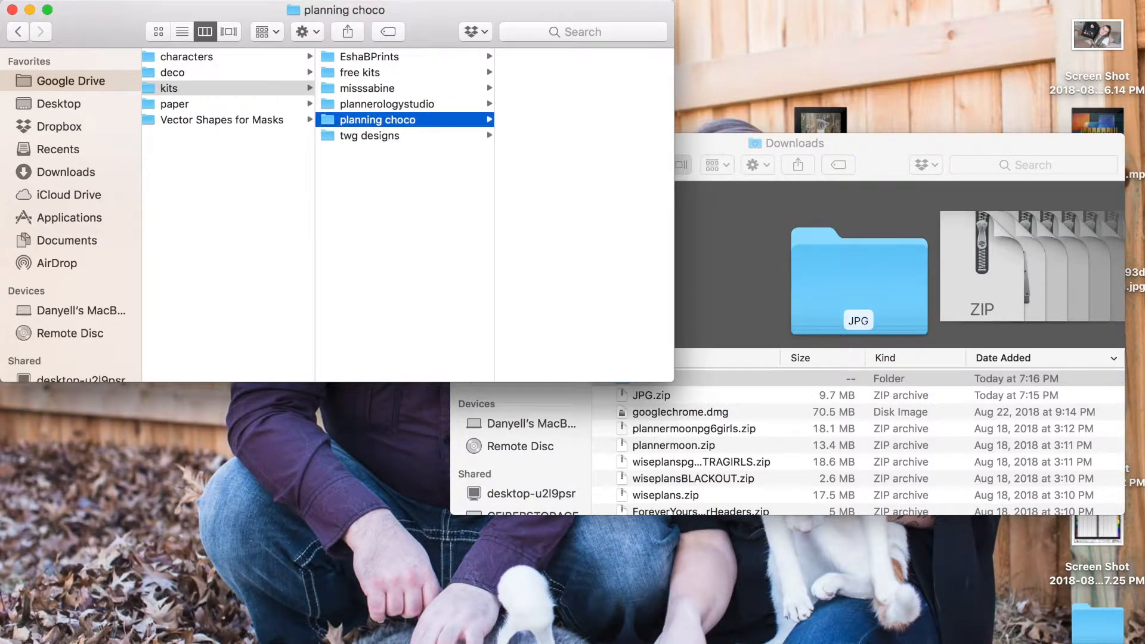
mouse_move(464, 129)
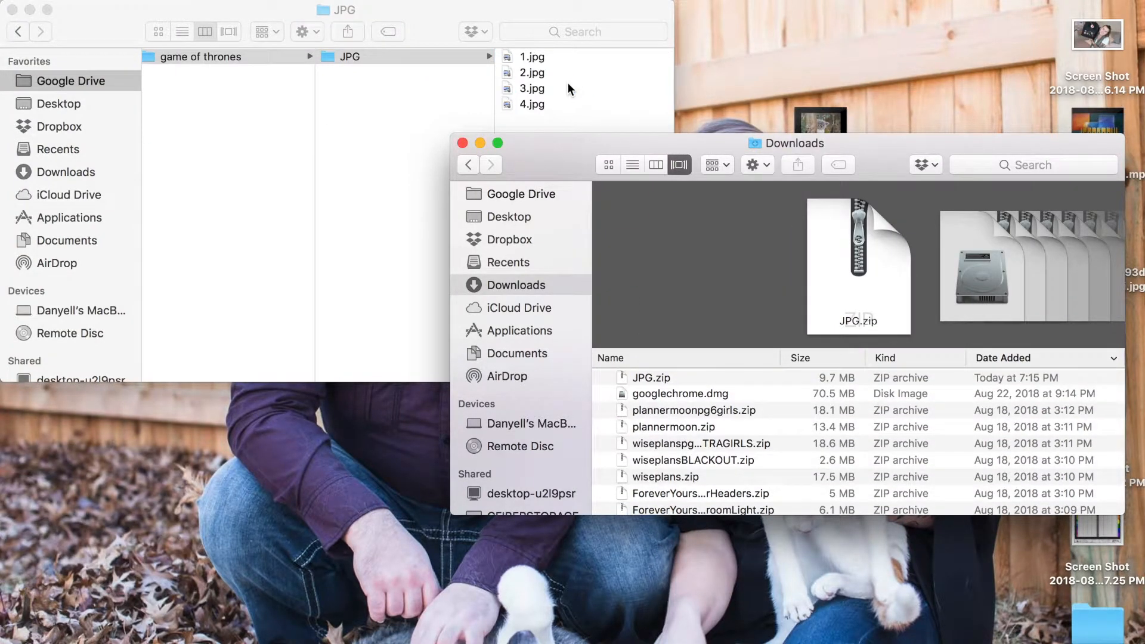
click(349, 104)
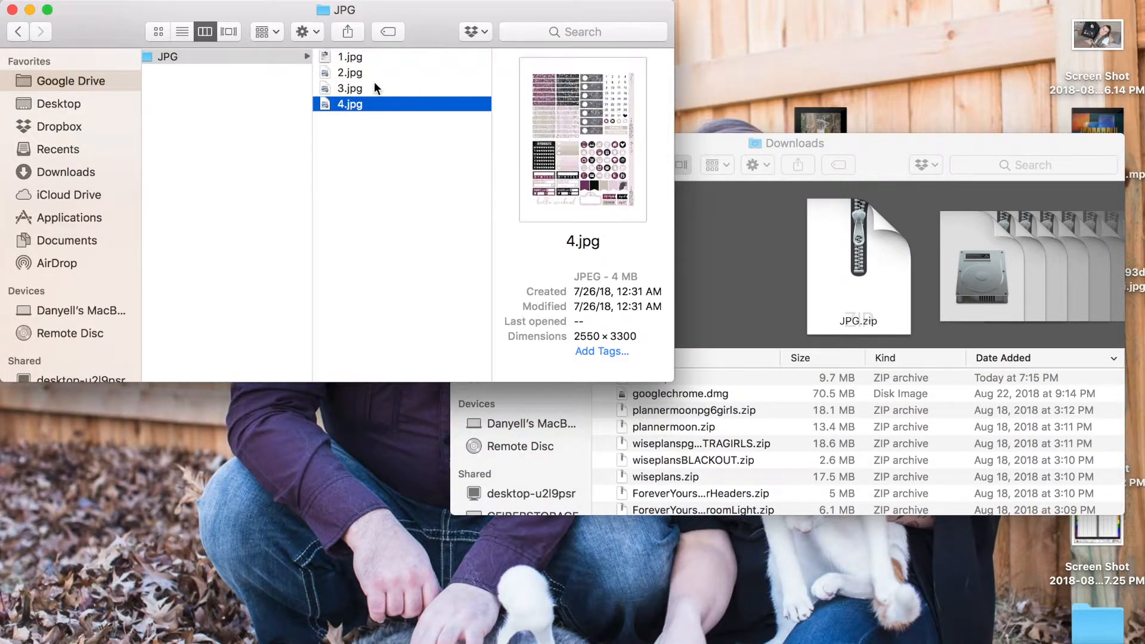
click(350, 73)
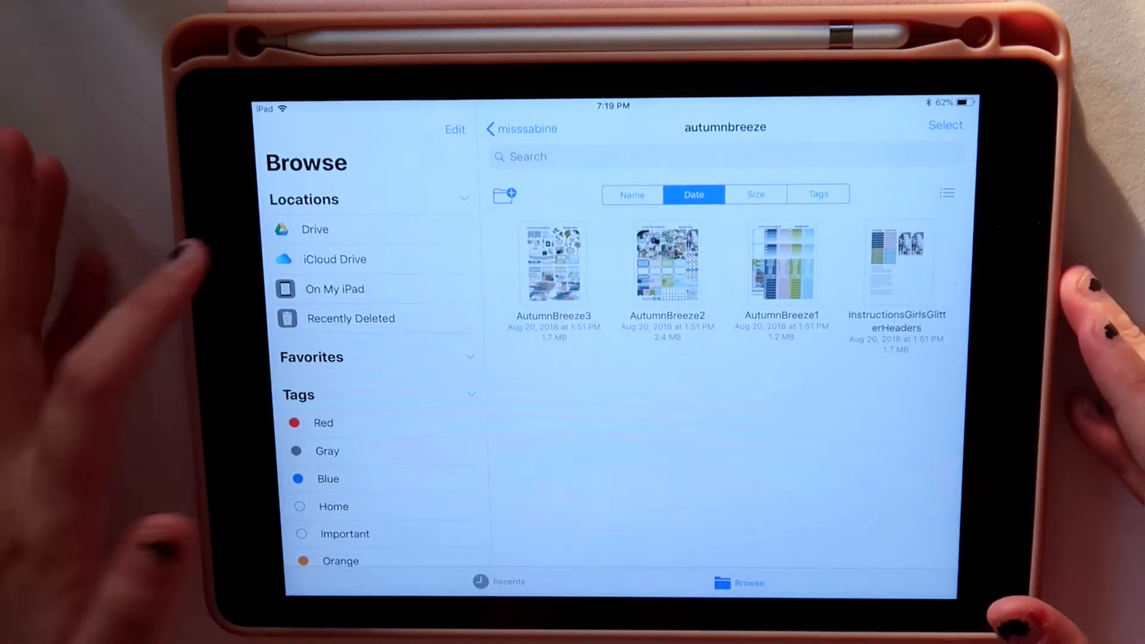
Browse Drive's planner stuff > kits > planning choco to show the game of thrones folder.
click(315, 230)
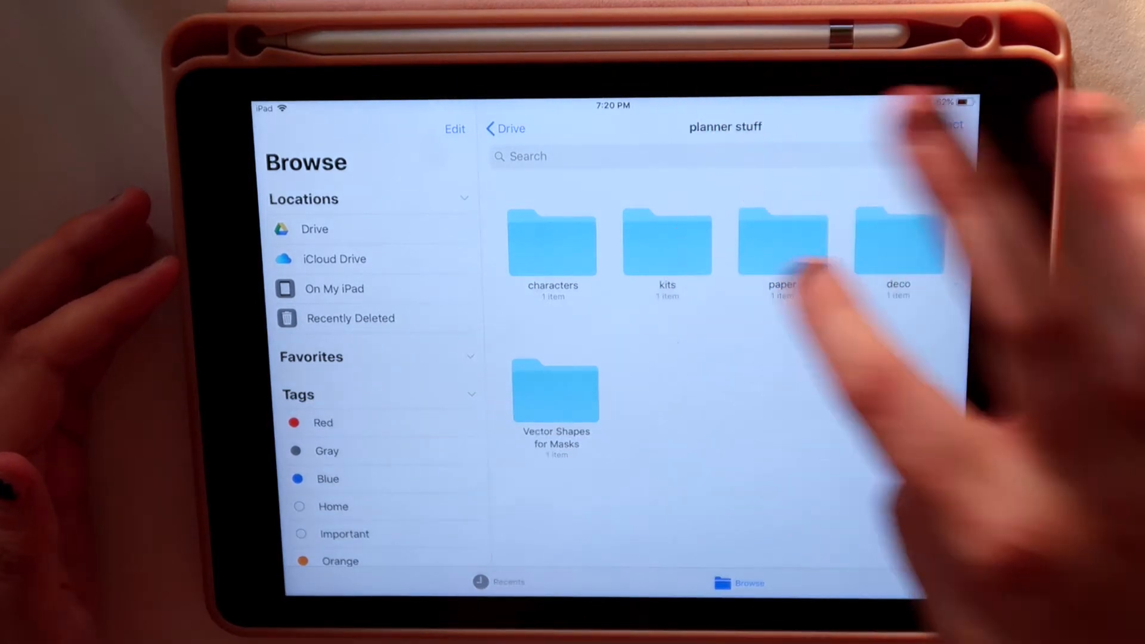
click(666, 241)
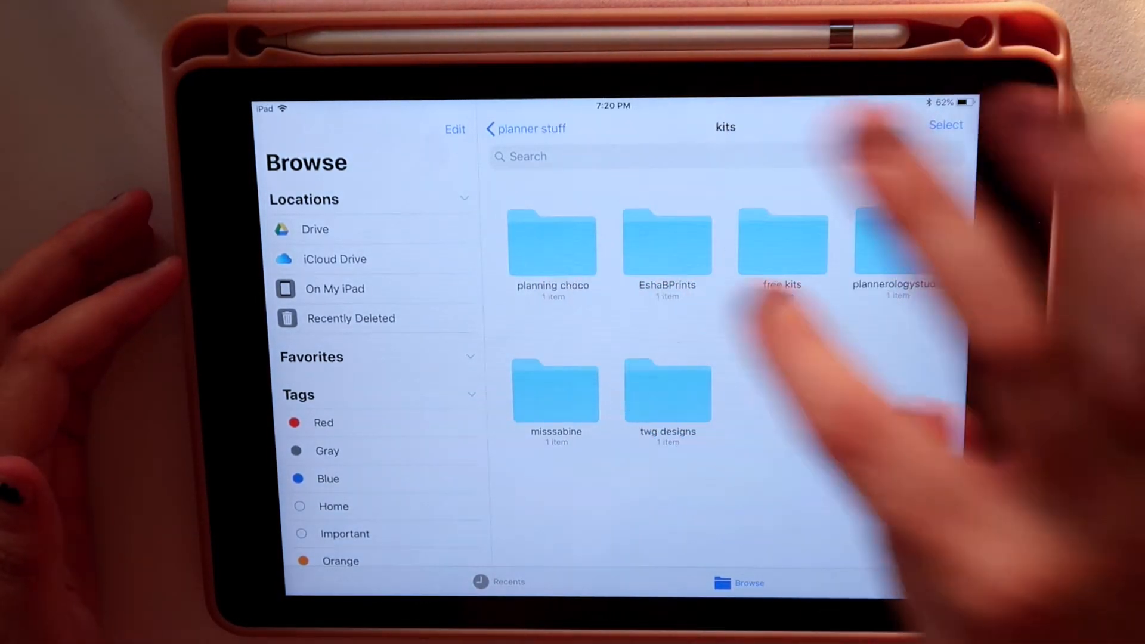
click(553, 243)
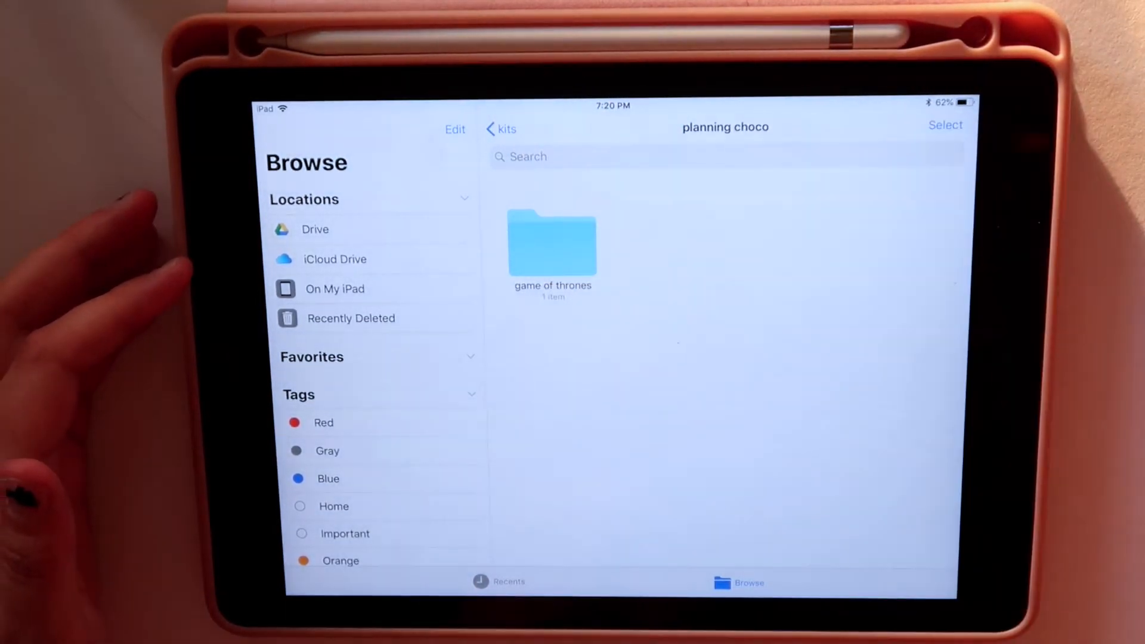